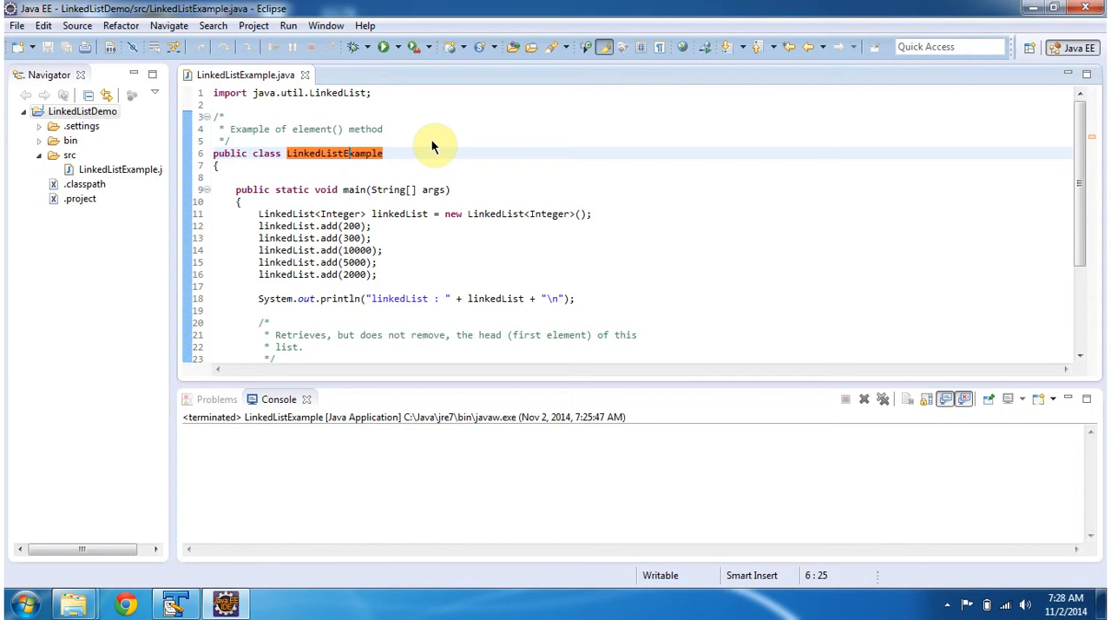
{"action": "mouse_move", "coordinate": [425, 205]}
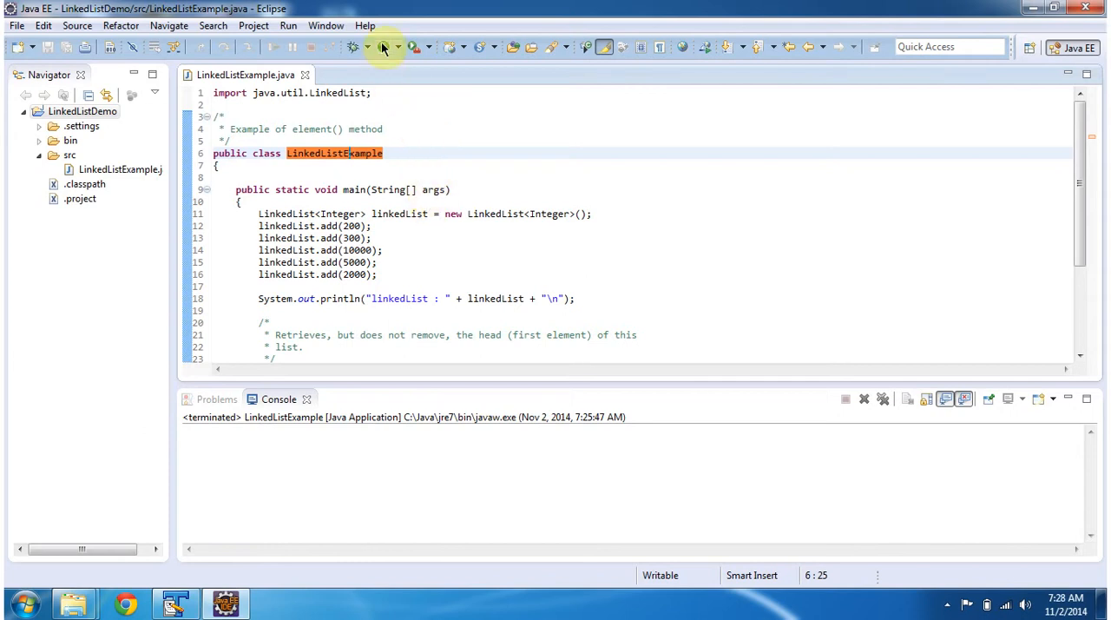
Run LinkedListExample and review the console: list contents, head value 200, list unchanged after element().
{"action": "left_click", "coordinate": [382, 47]}
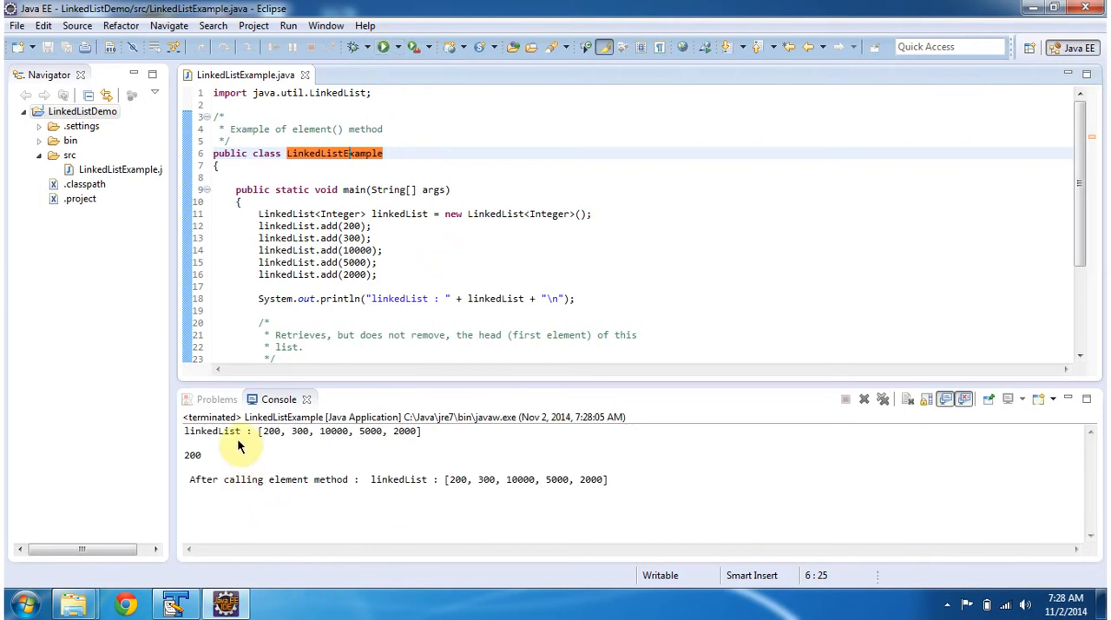
{"action": "mouse_move", "coordinate": [264, 479]}
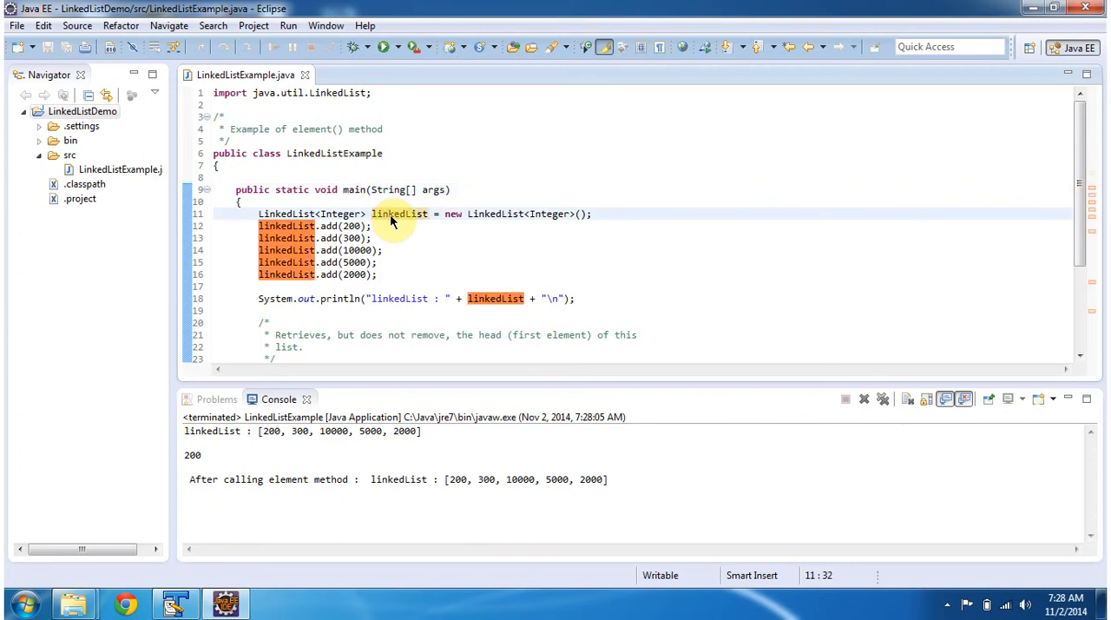
{"action": "mouse_move", "coordinate": [378, 286]}
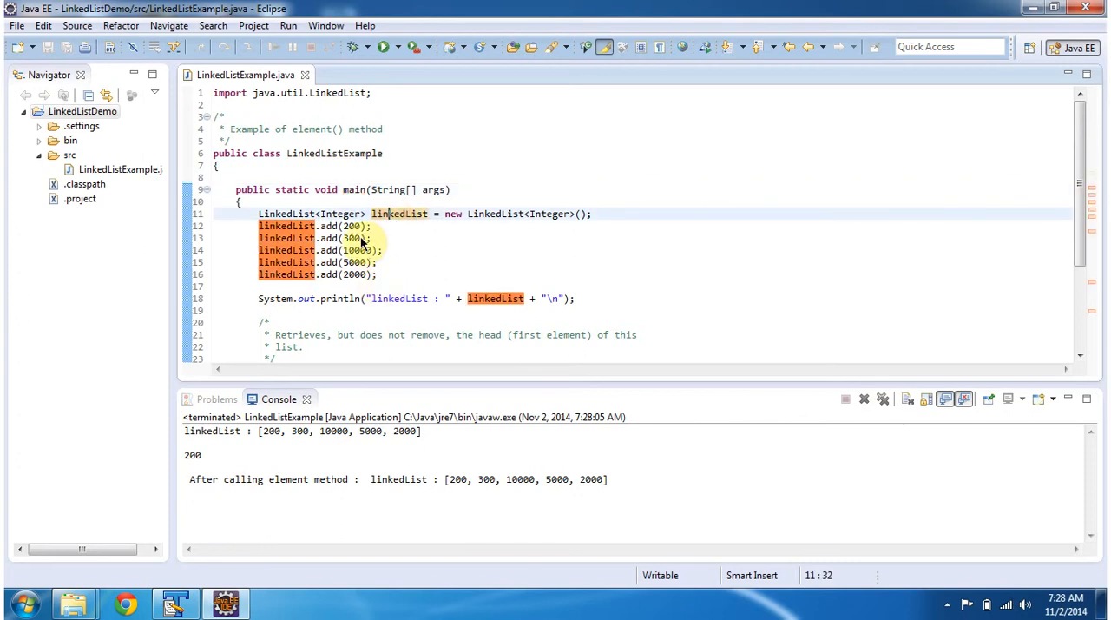
{"action": "left_click", "coordinate": [257, 299]}
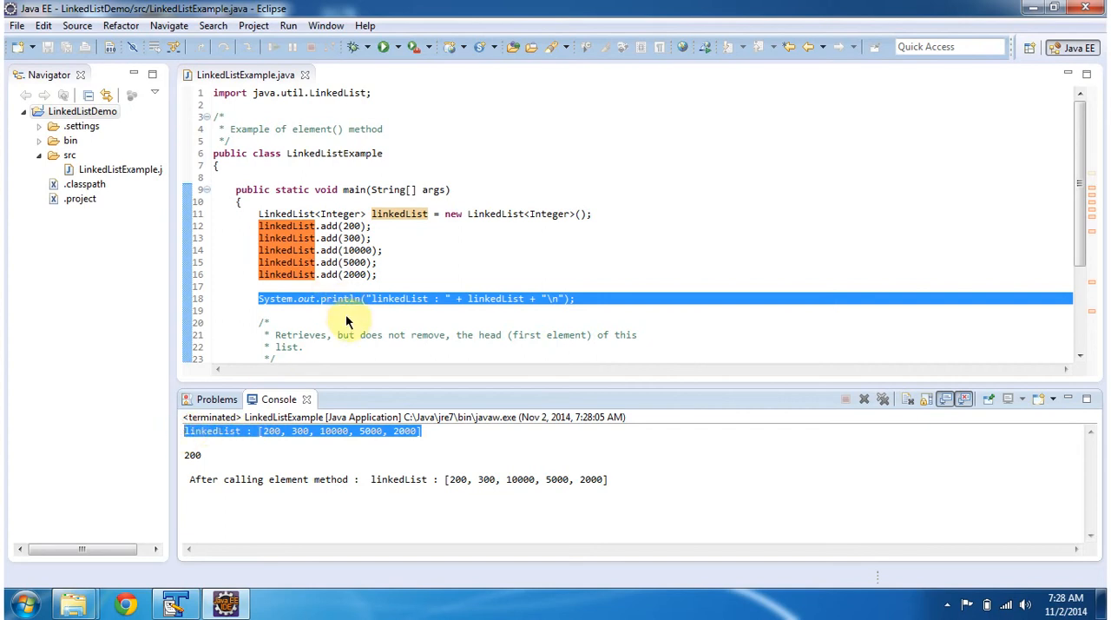
{"action": "scroll", "scroll_direction": "down", "scroll_amount": 3}
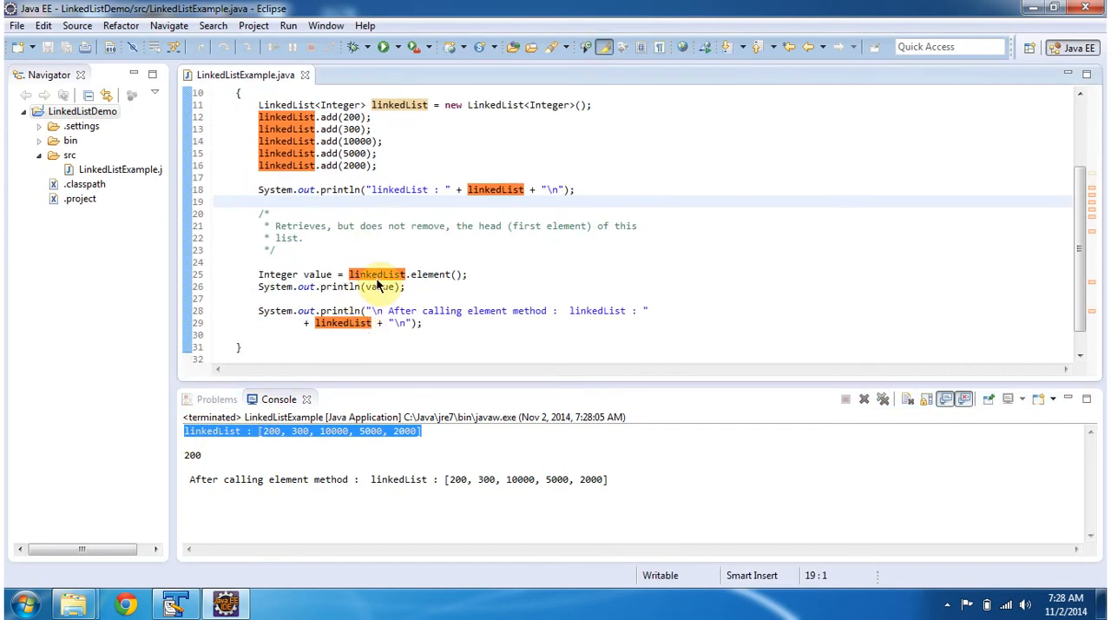